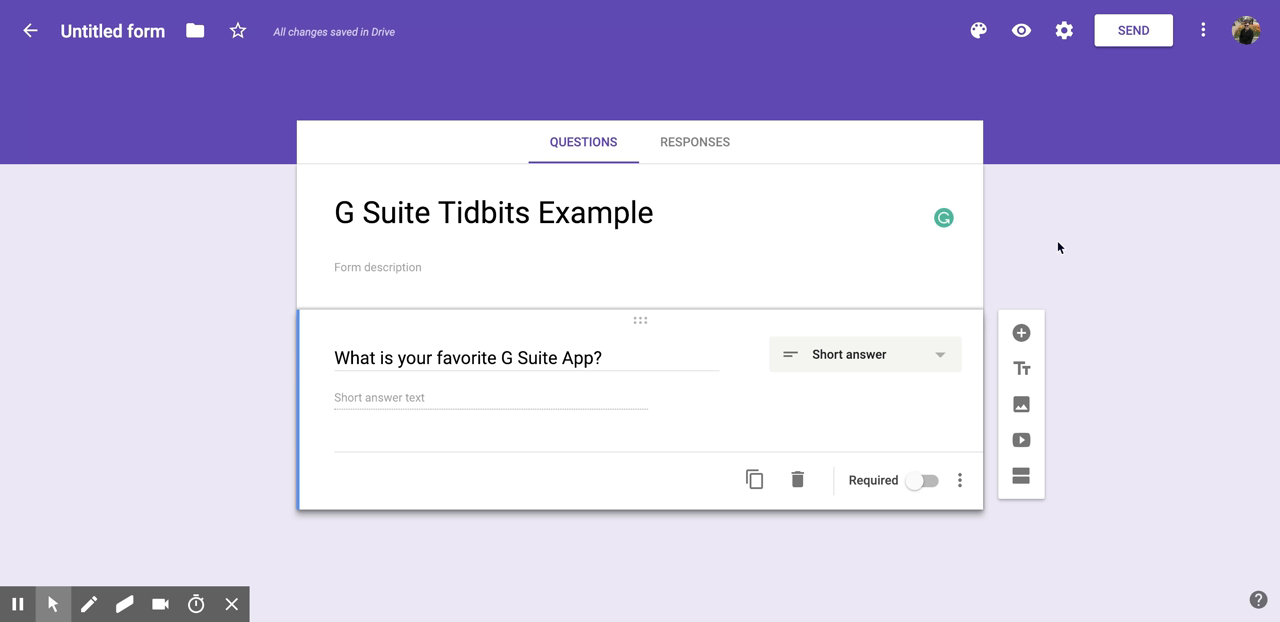
mouse_move(992, 288)
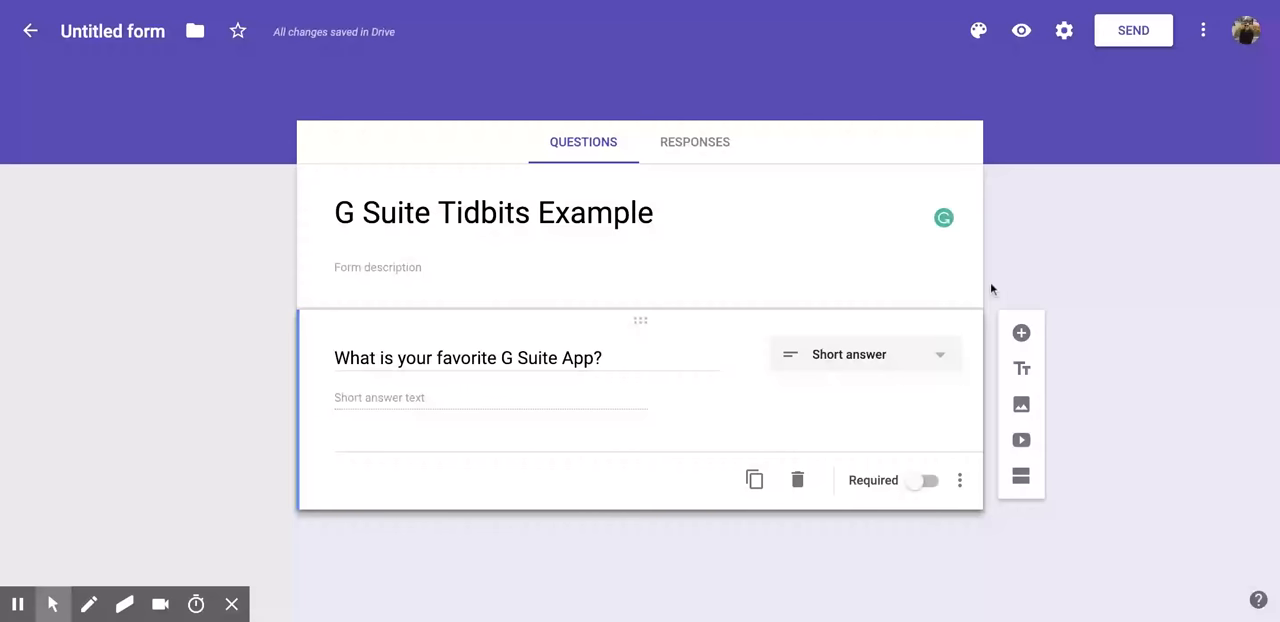
mouse_move(1020, 332)
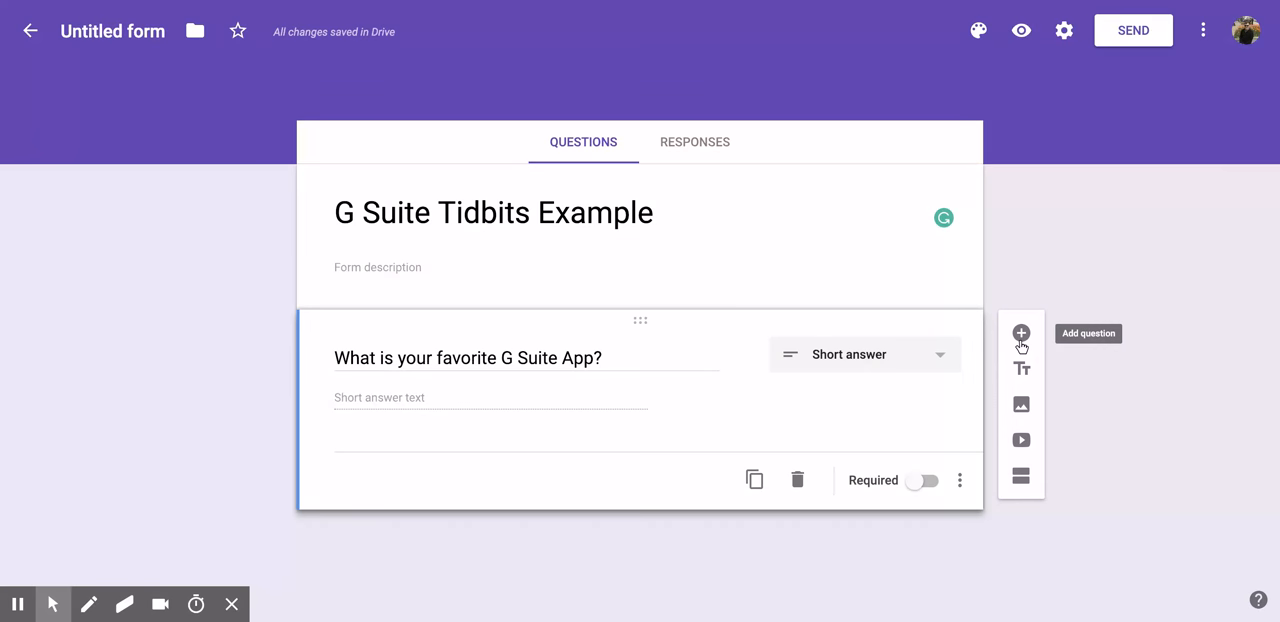
Add an untitled multiple-choice question with Option 1 below the favorite-app question
click(1020, 332)
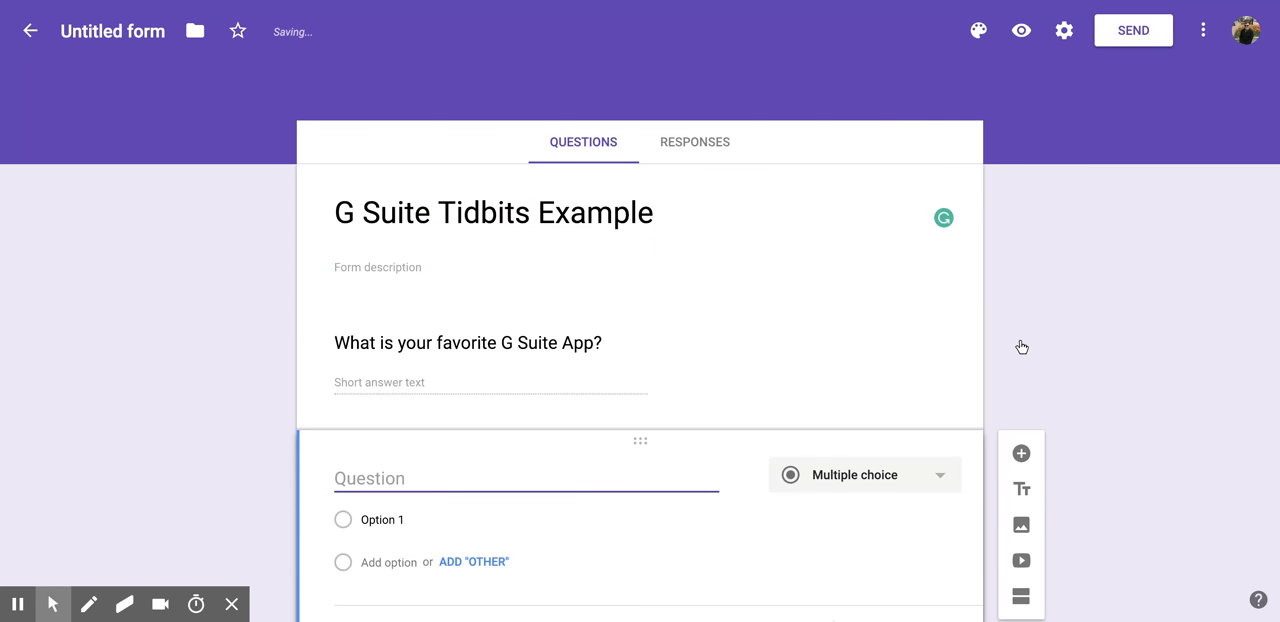
scroll(down, 3)
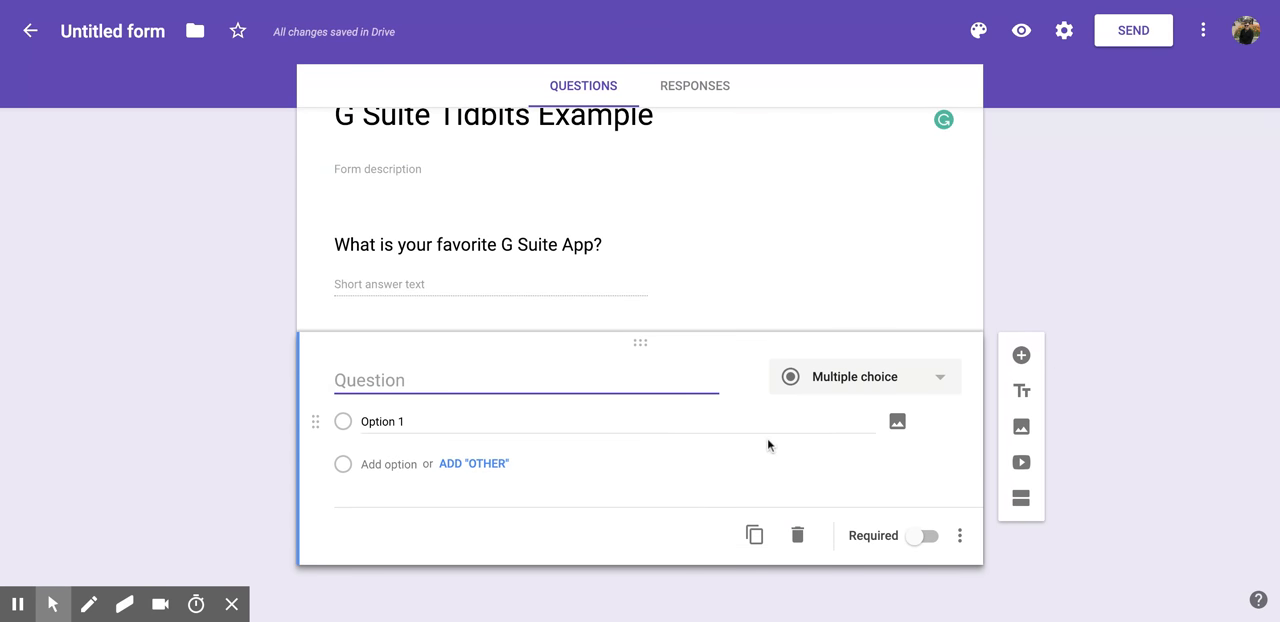
mouse_move(788, 458)
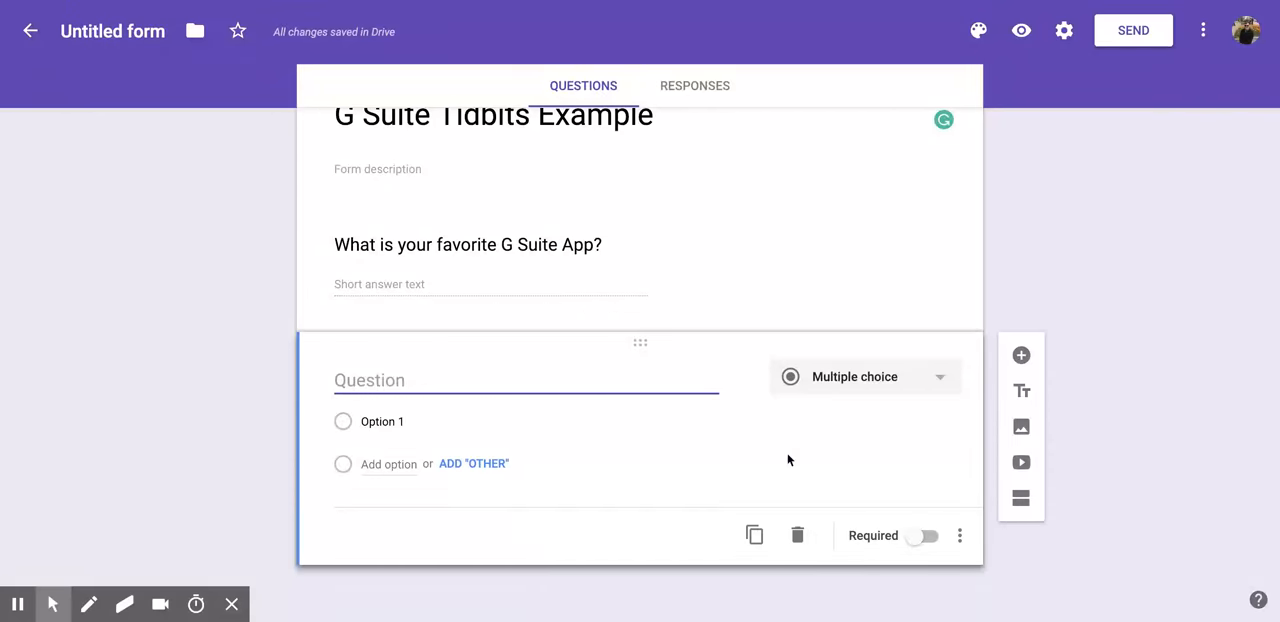
mouse_move(836, 504)
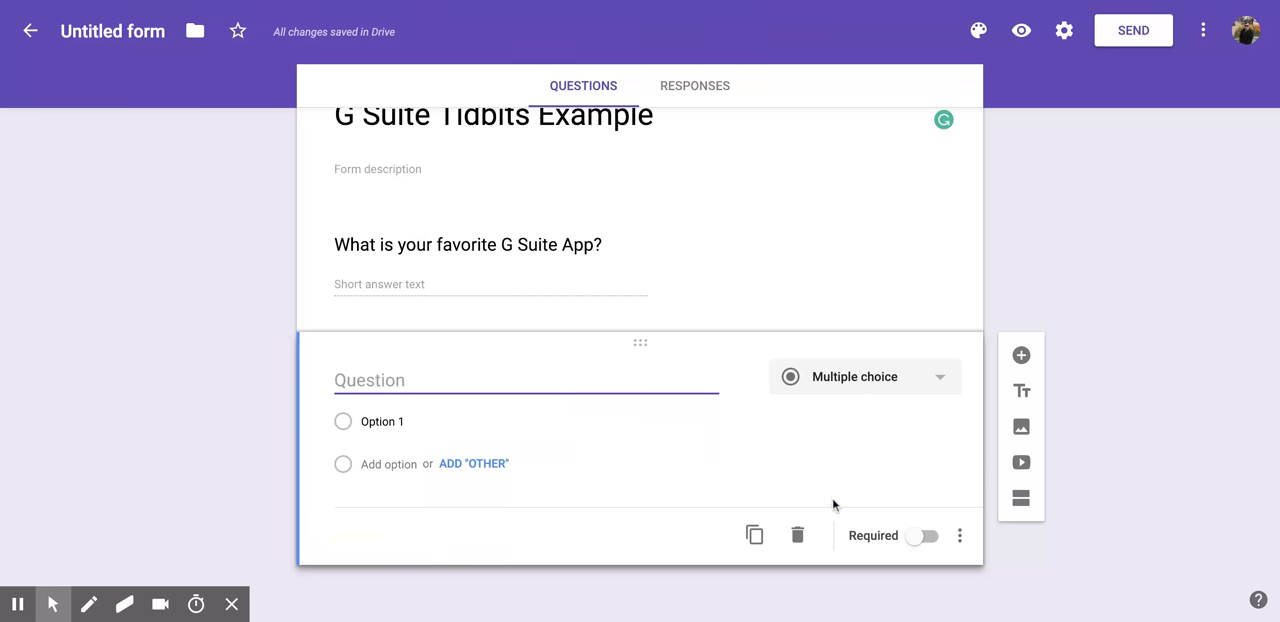
mouse_move(868, 546)
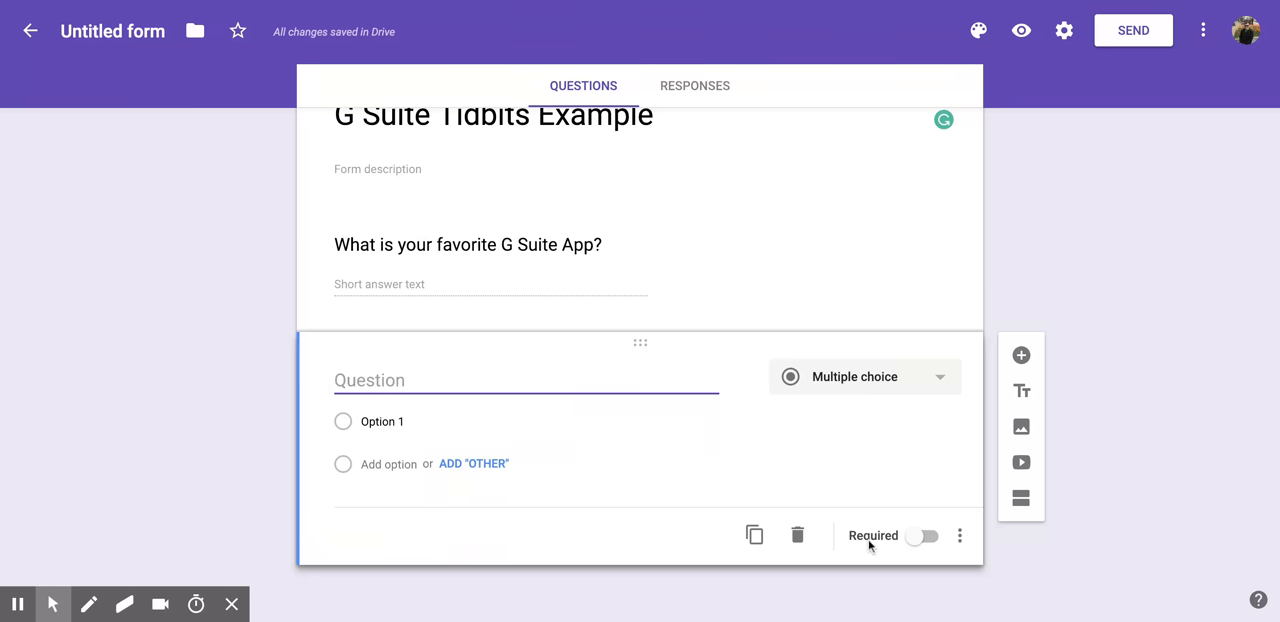
mouse_move(924, 552)
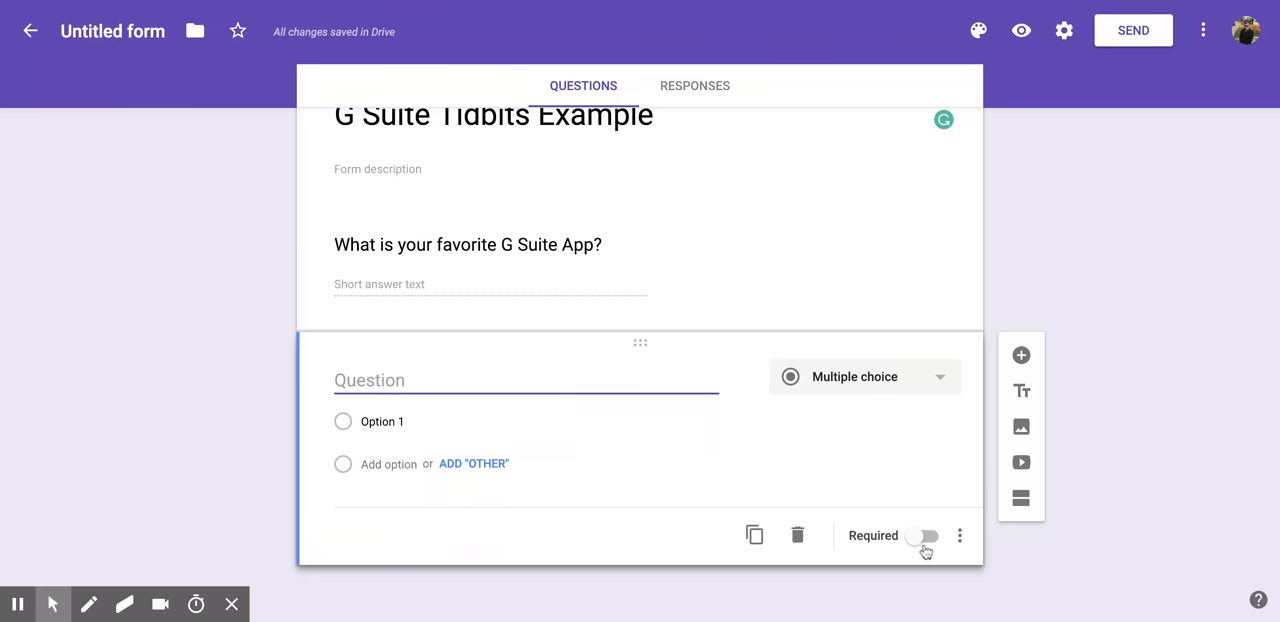
Switch on Required for the new untitled multiple-choice question
click(920, 536)
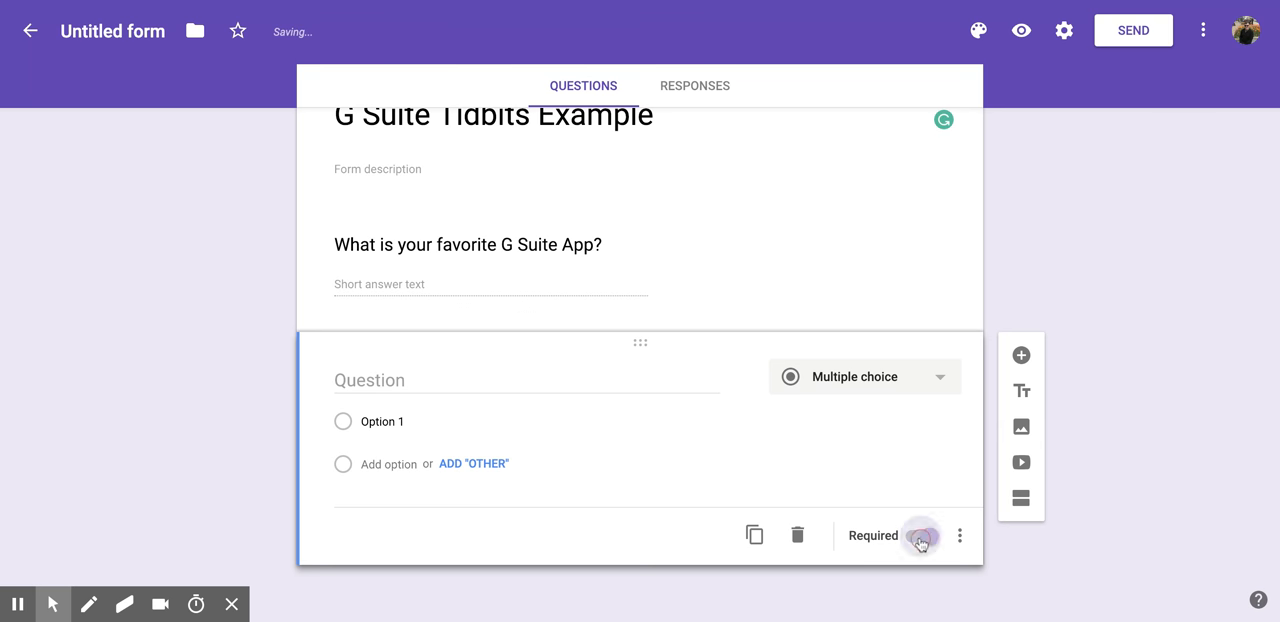
click(920, 536)
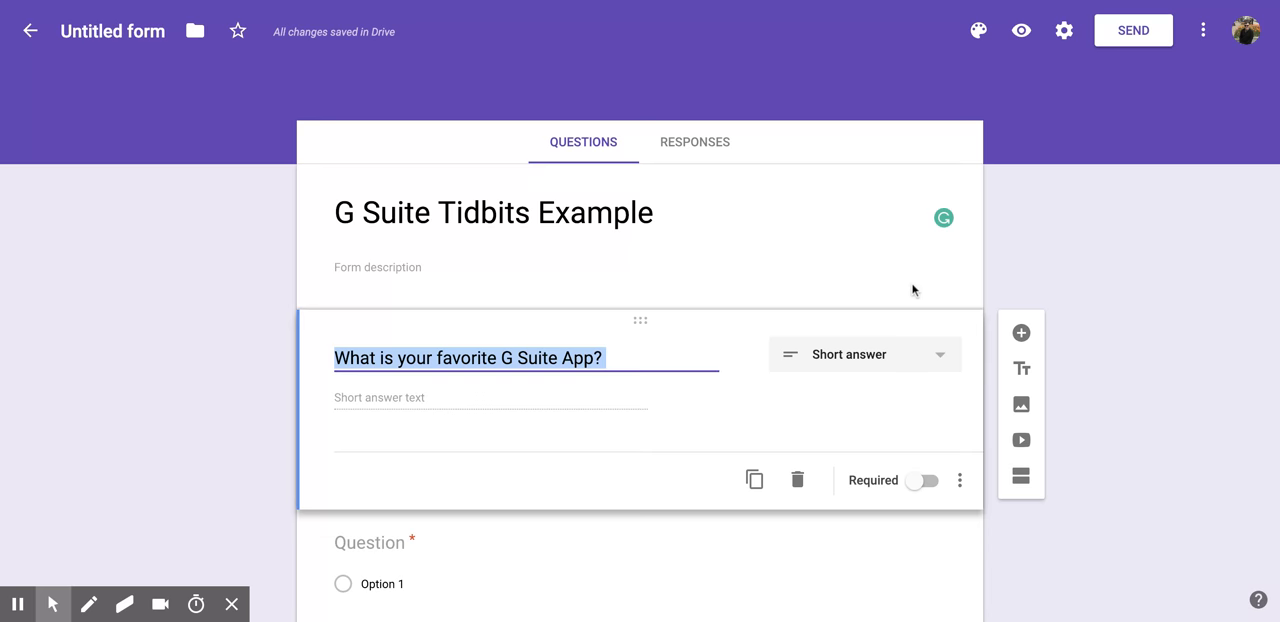
mouse_move(908, 496)
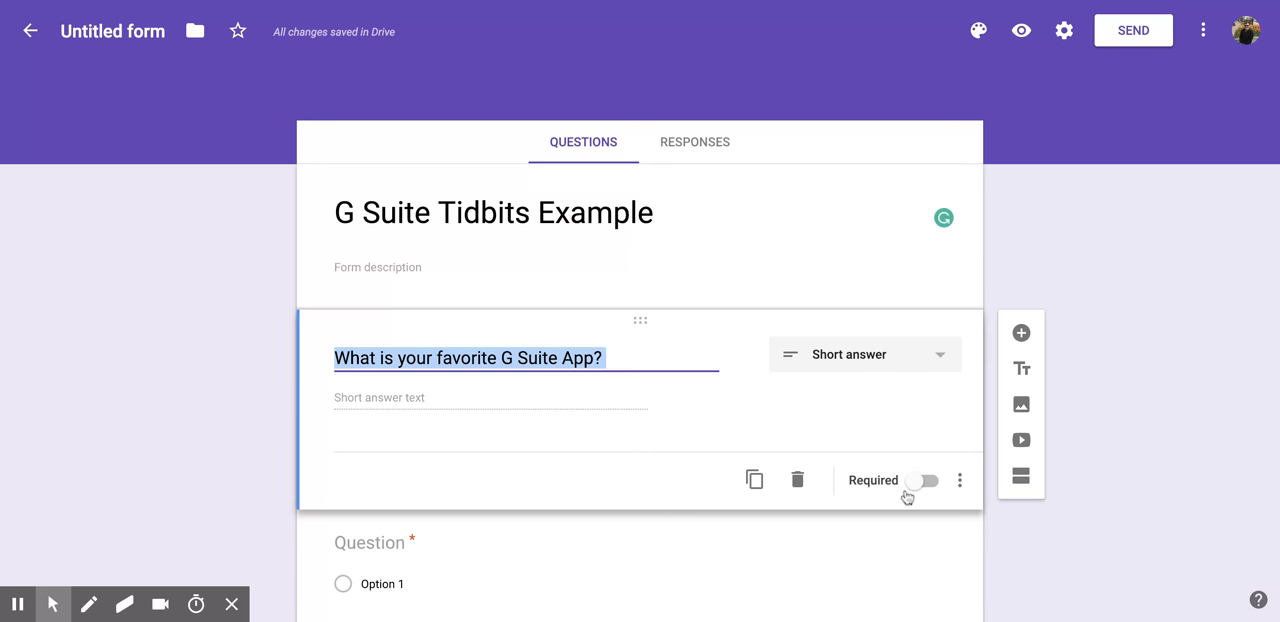
mouse_move(908, 500)
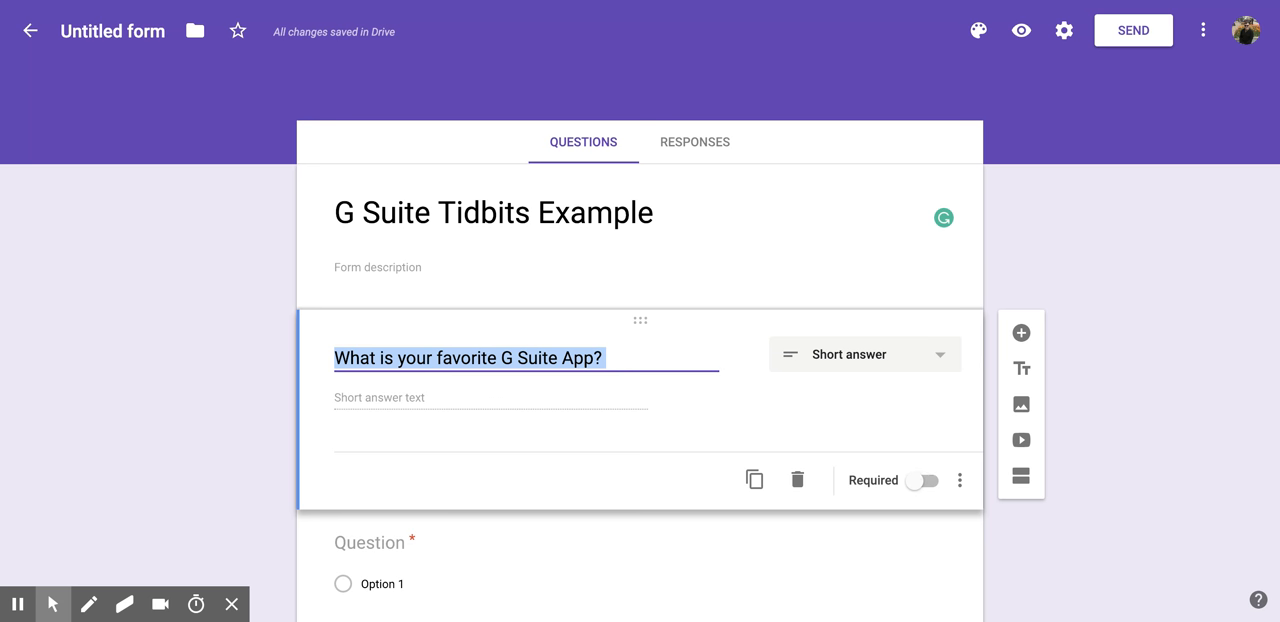
Switch on Required for 'What is your favorite G Suite App?'
click(924, 480)
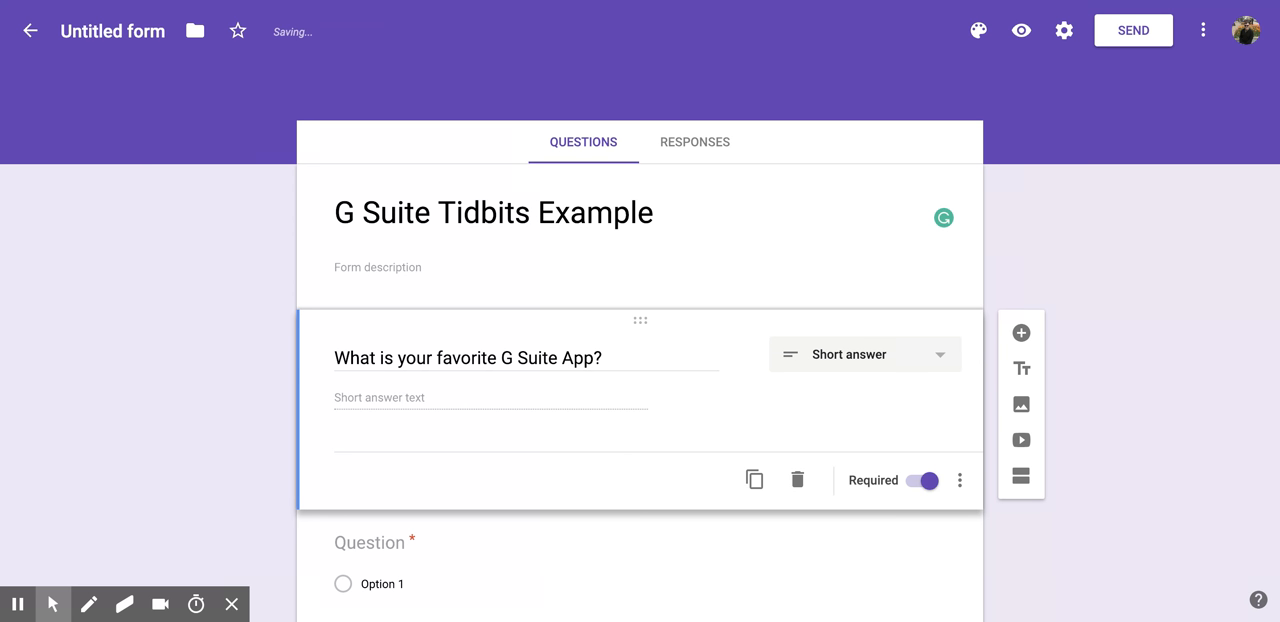